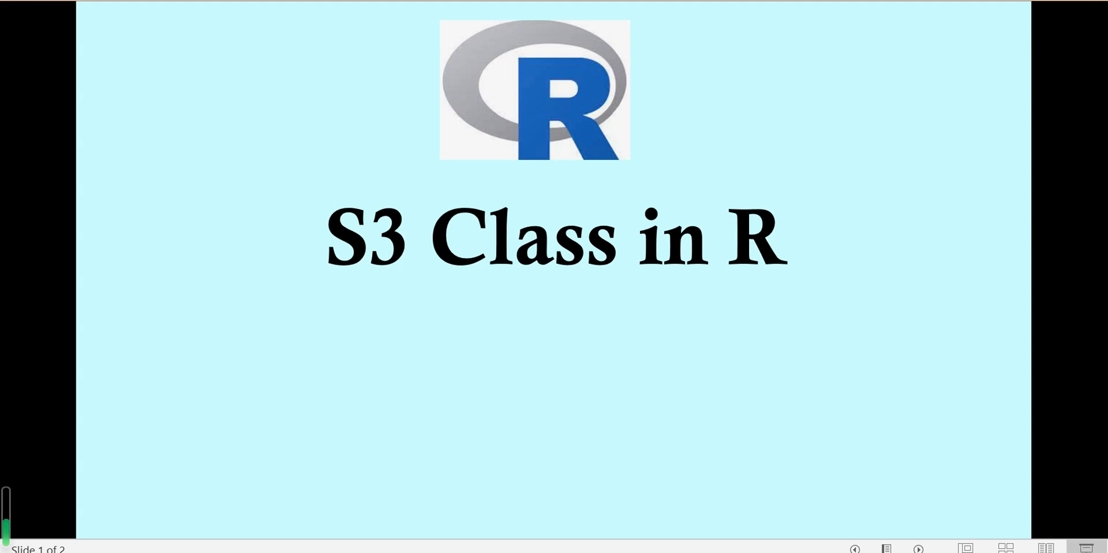
Advance the slideshow to the S3 Class overview slide
{"action": "key", "text": "Right"}
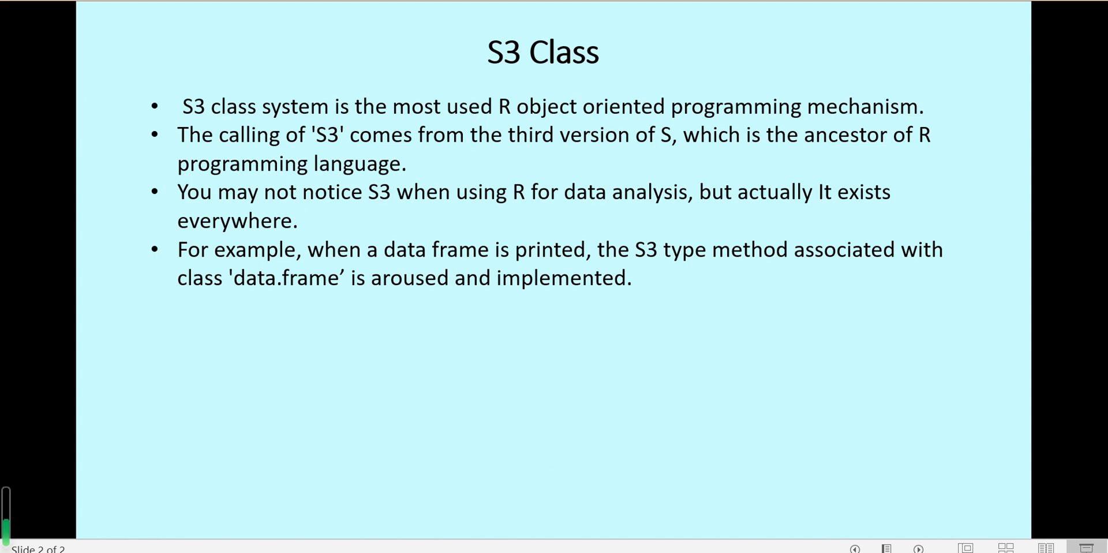
Run the mtx1 creation and print lines so the console shows 'Matrix 1 is' and the 2x3 matrix
{"action": "left_click", "coordinate": [552, 283]}
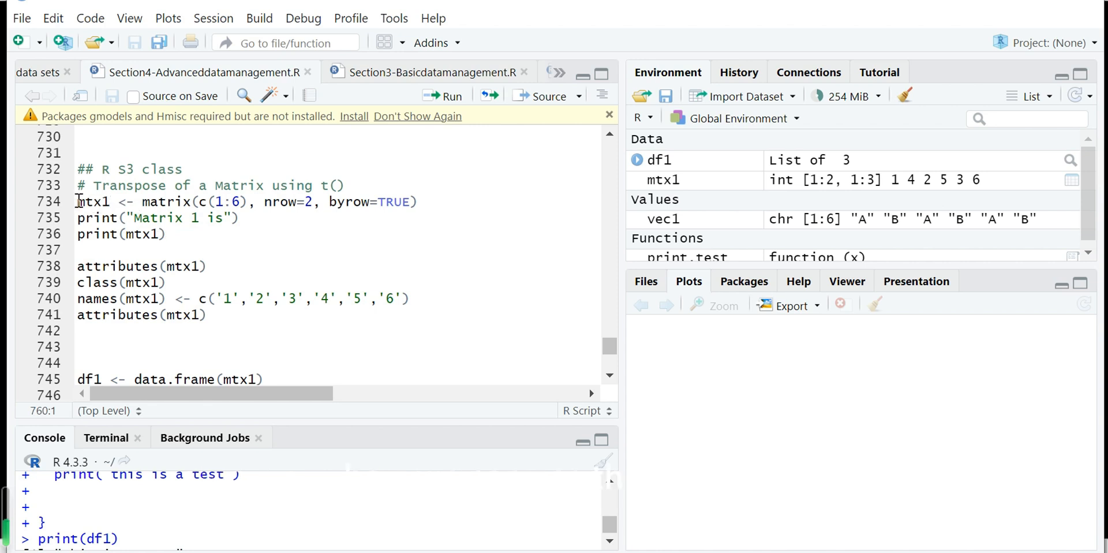
{"action": "left_click_drag", "start_coordinate": [77, 202], "coordinate": [168, 235]}
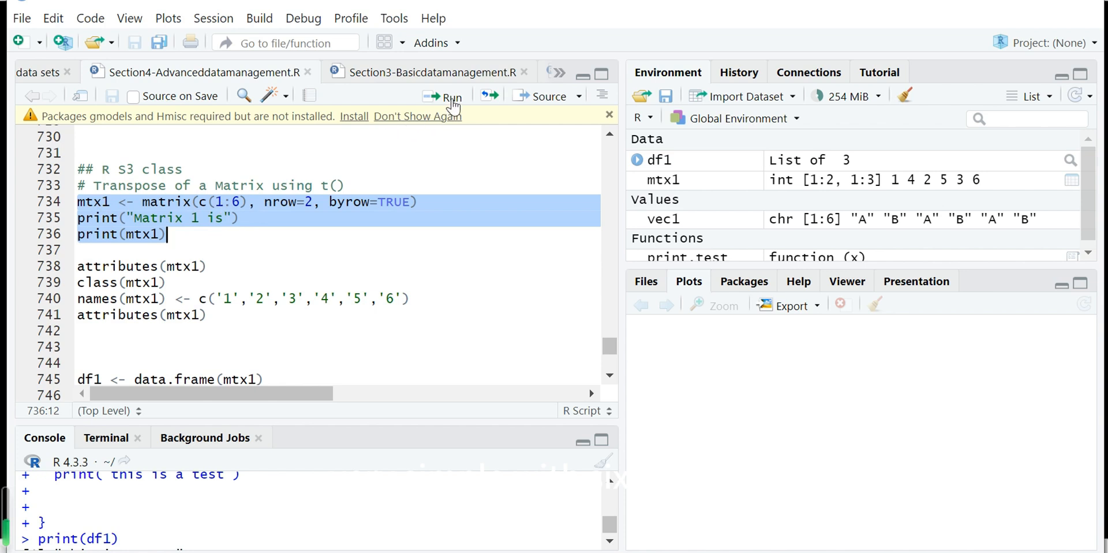
{"action": "left_click", "coordinate": [443, 95]}
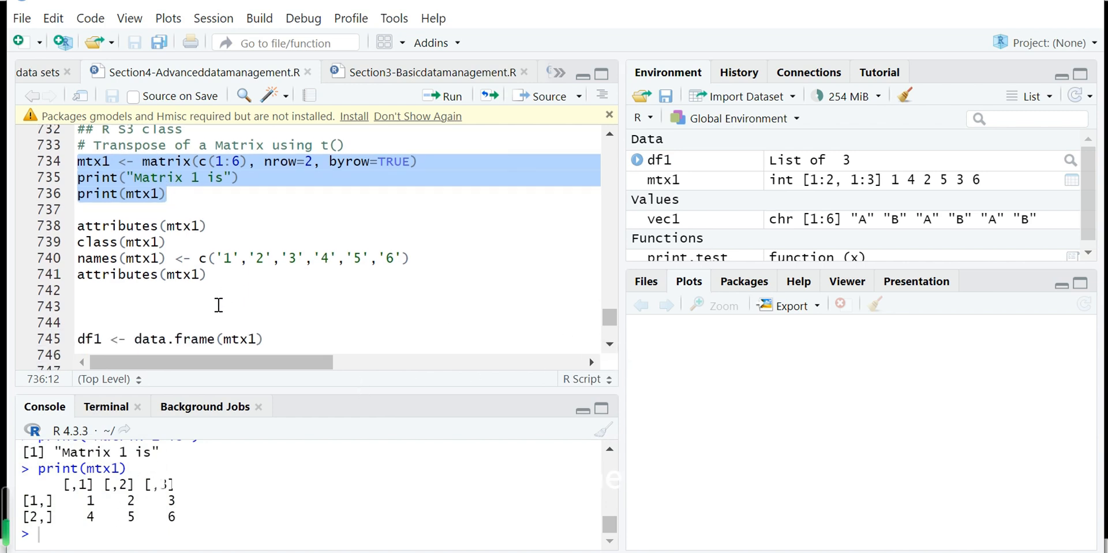
{"action": "mouse_move", "coordinate": [74, 233]}
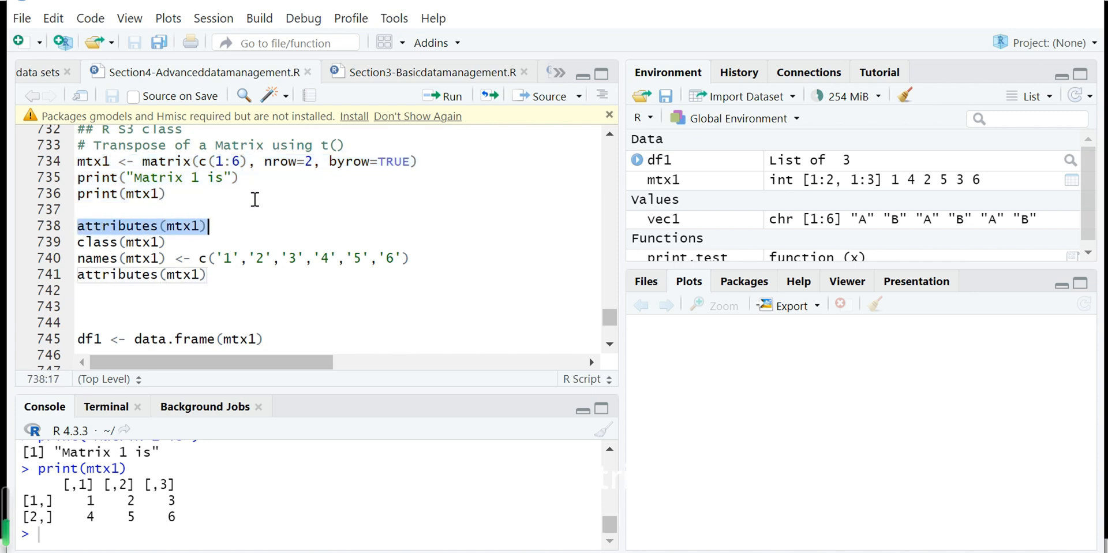
Run attributes(mtx1) and class(mtx1), reporting the dim attribute 2 3
{"action": "left_click", "coordinate": [443, 96]}
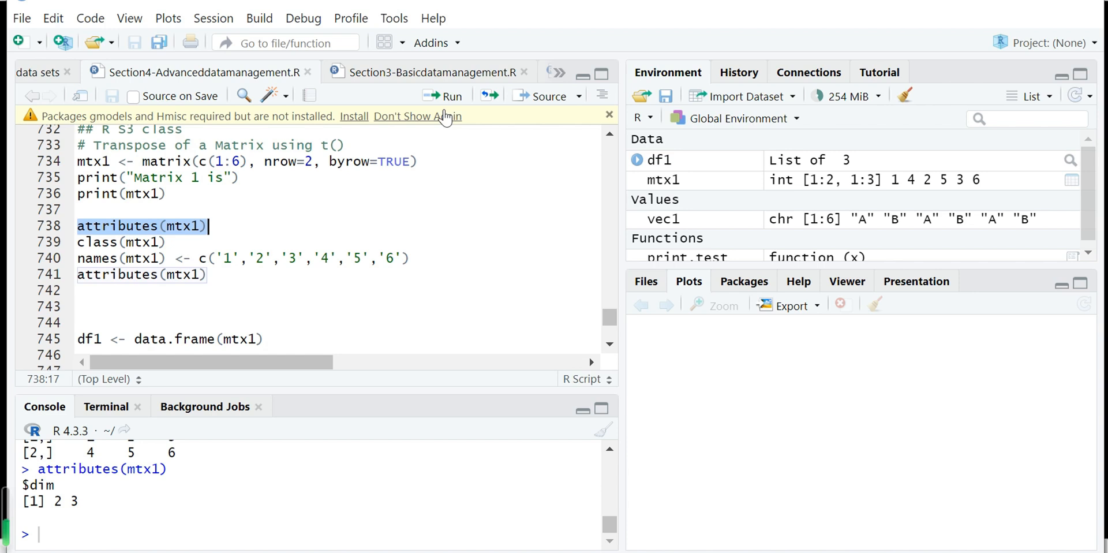
{"action": "mouse_move", "coordinate": [610, 453]}
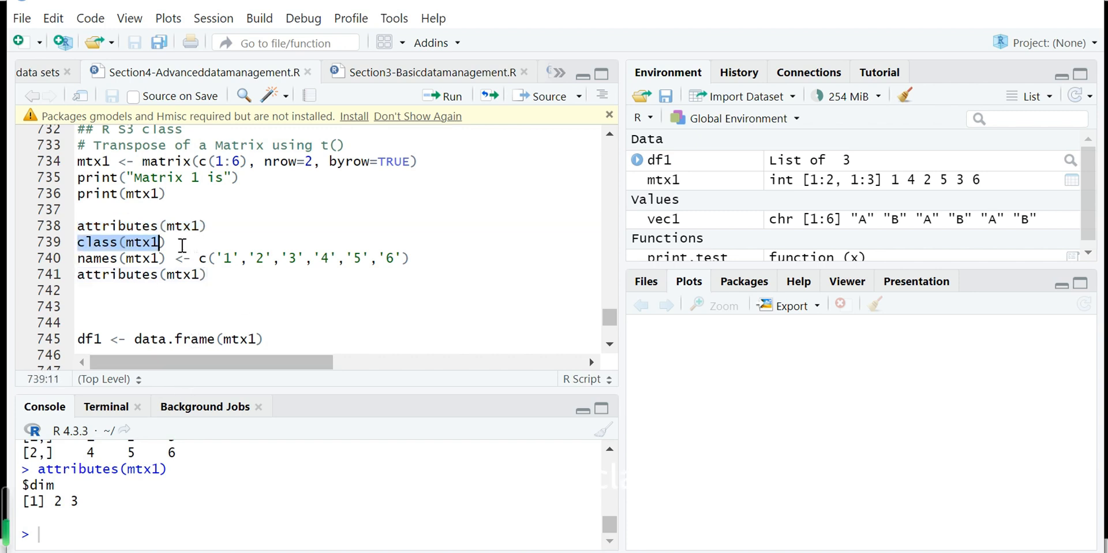
{"action": "left_click", "coordinate": [153, 242]}
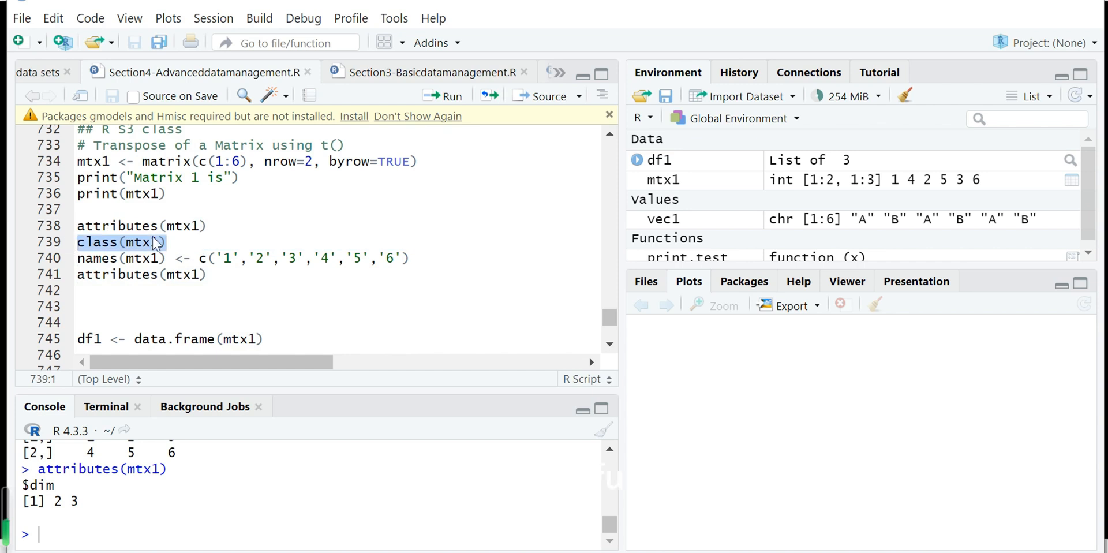
{"action": "mouse_move", "coordinate": [447, 99]}
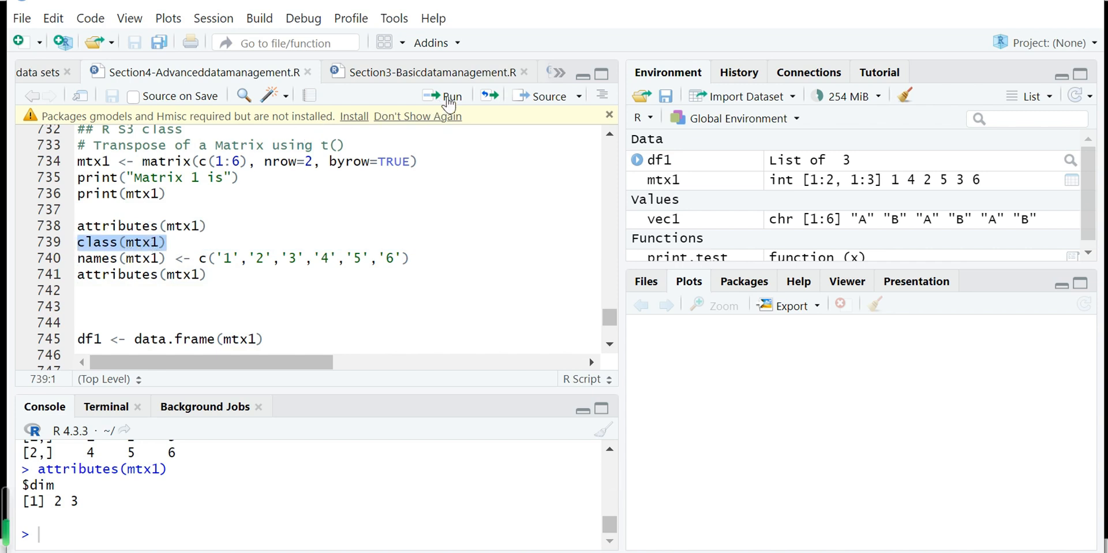
{"action": "left_click", "coordinate": [443, 96]}
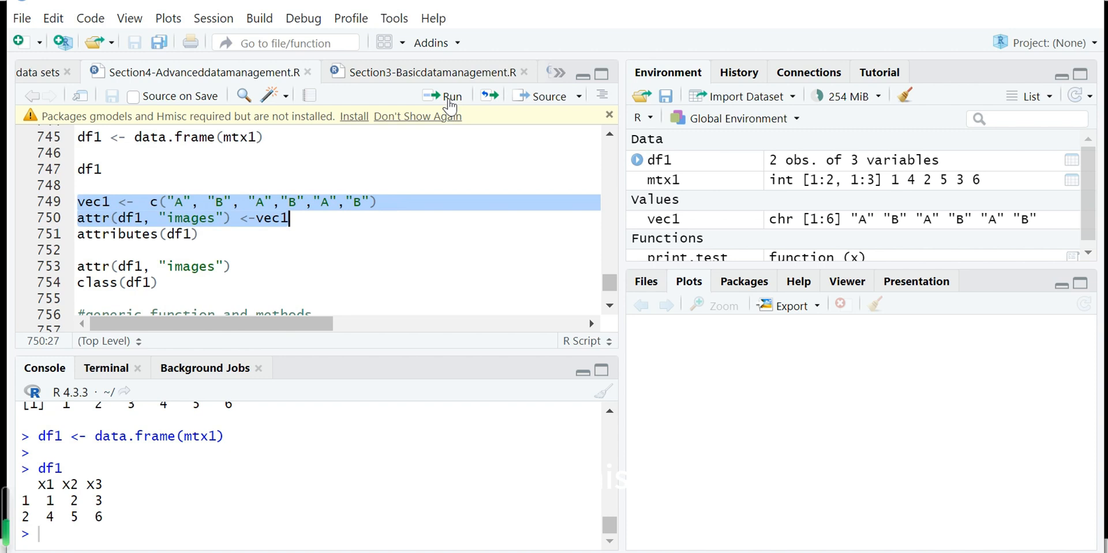
Attach vec1 as df1's images attribute, retrieve it (A, B, A, B, A, B) and confirm class(df1) is data.frame
{"action": "left_click", "coordinate": [442, 95]}
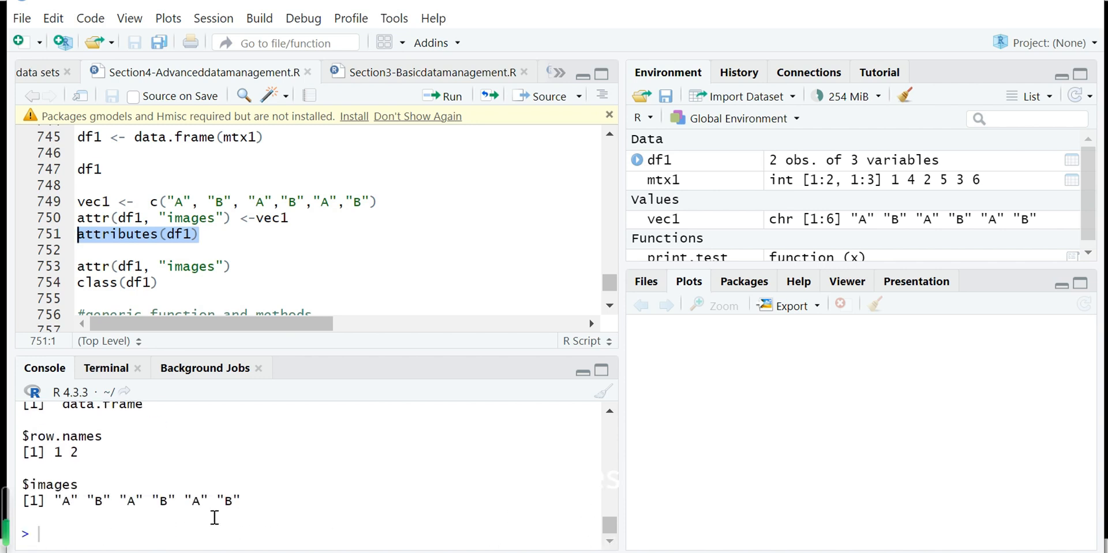
{"action": "mouse_move", "coordinate": [217, 295]}
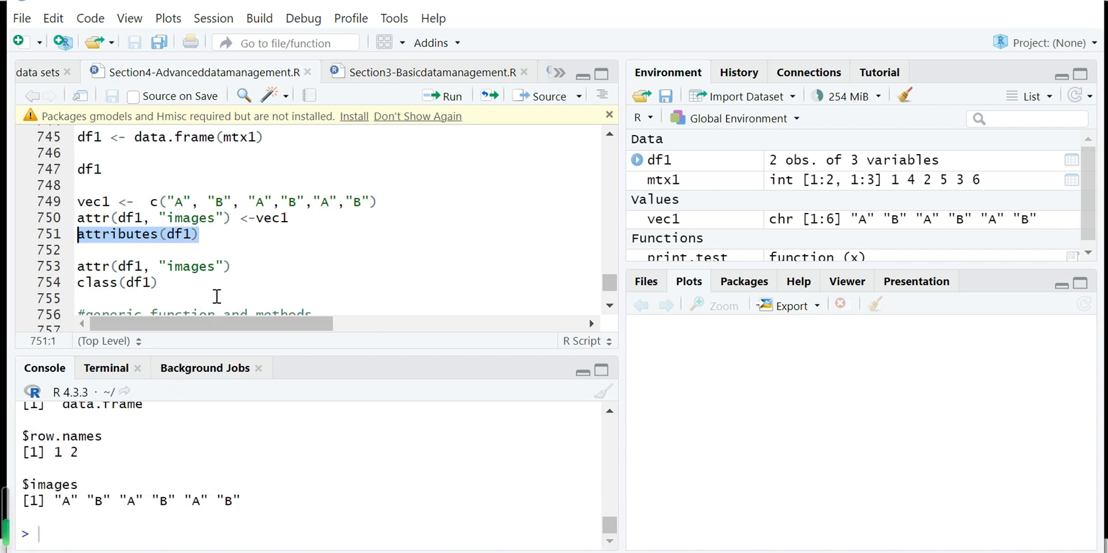
{"action": "mouse_move", "coordinate": [157, 302]}
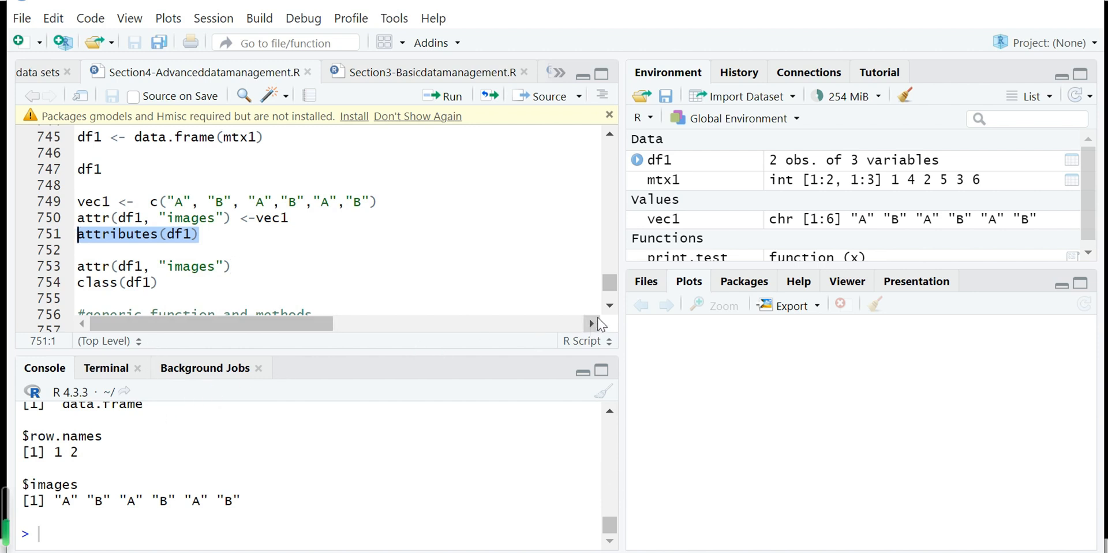
{"action": "scroll", "scroll_direction": "down", "scroll_amount": 3}
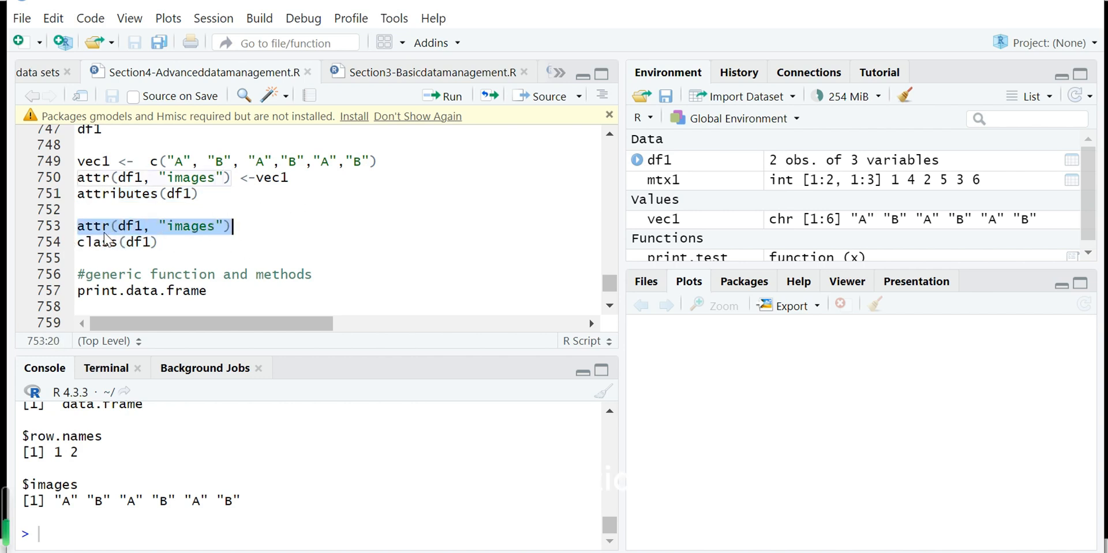
{"action": "key", "text": "Return"}
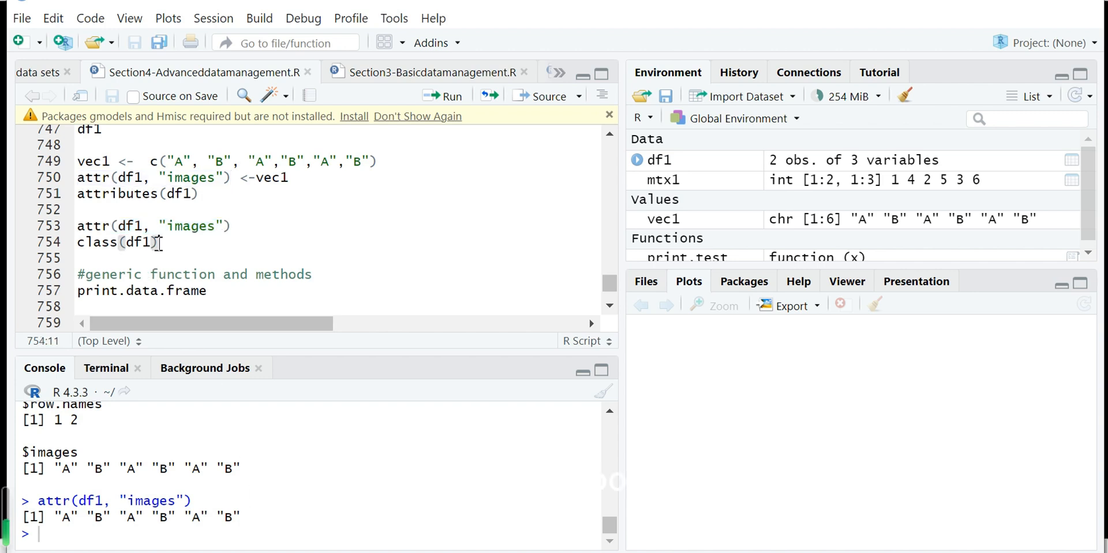
{"action": "left_click", "coordinate": [444, 96]}
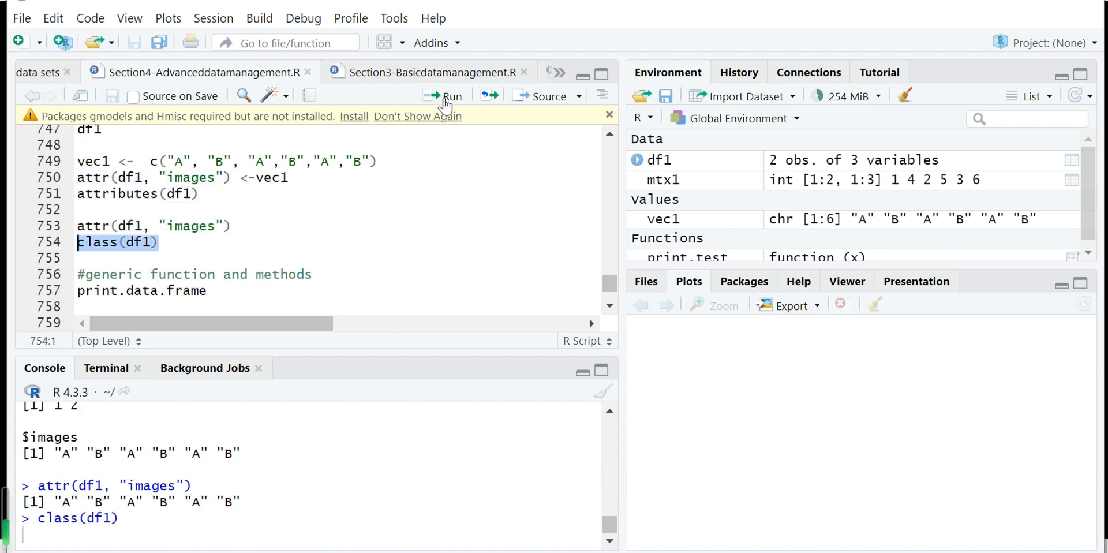
{"action": "left_click", "coordinate": [444, 96]}
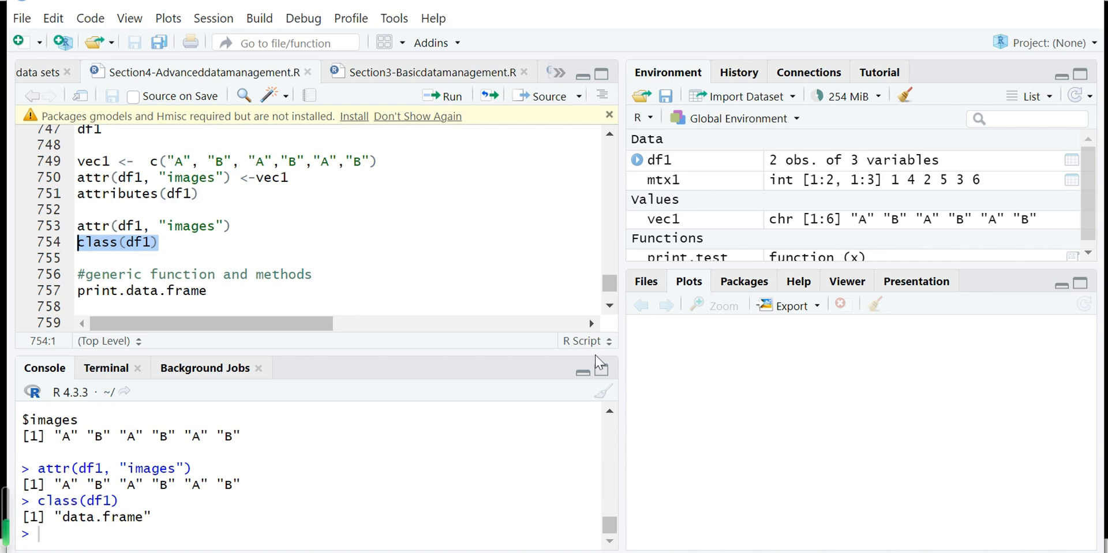
{"action": "scroll", "scroll_direction": "down", "scroll_amount": 3}
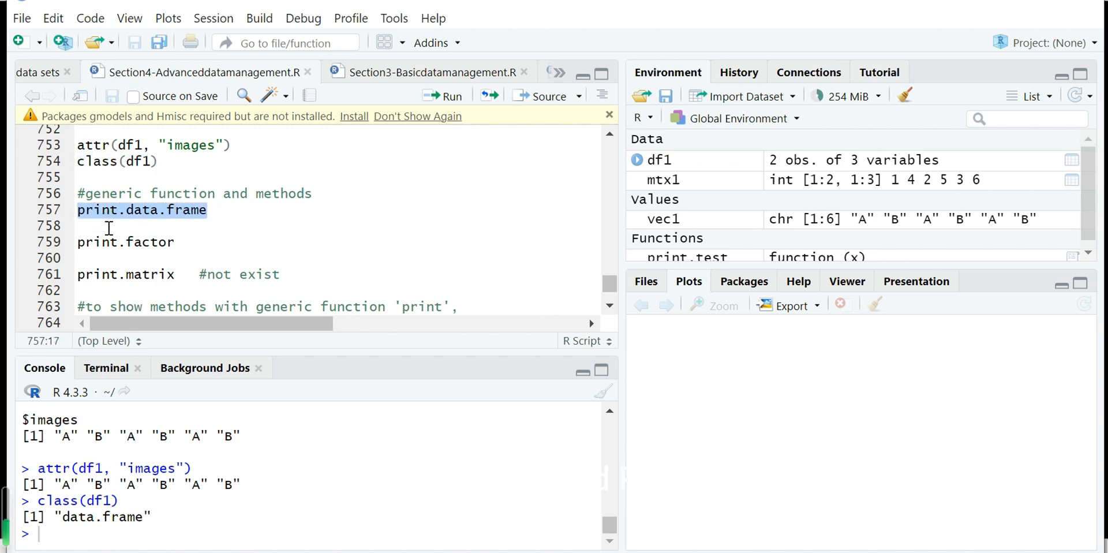
{"action": "mouse_move", "coordinate": [190, 225]}
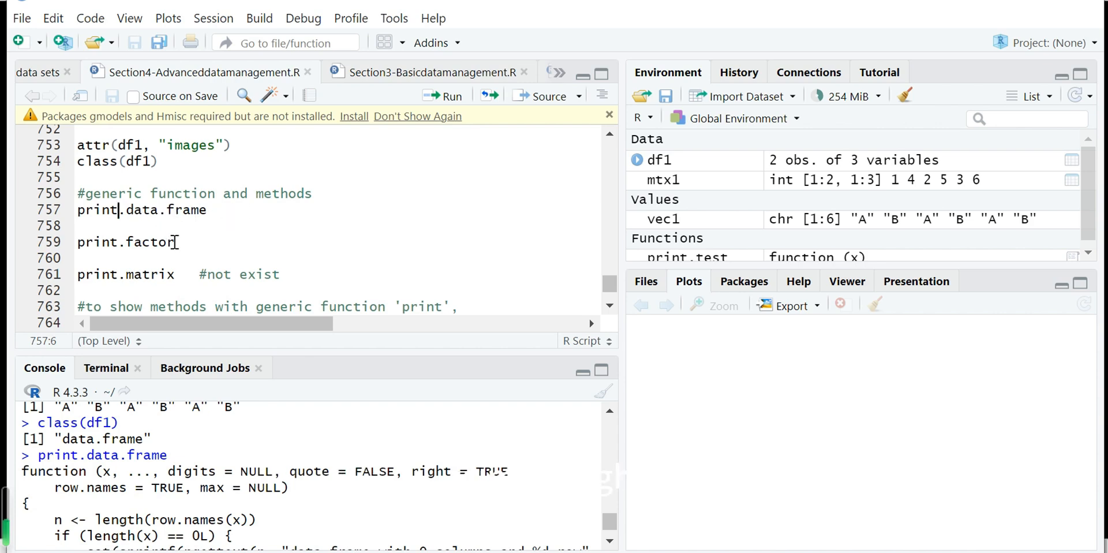
Show the print.factor function body, then run print.matrix to get the object-not-found error
{"action": "double_click", "coordinate": [126, 241]}
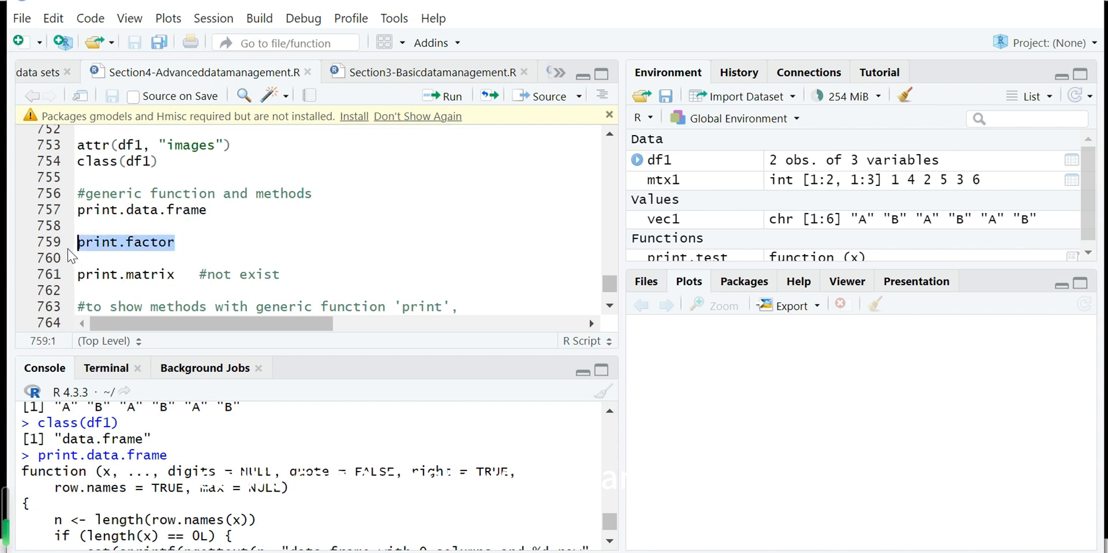
{"action": "left_click", "coordinate": [444, 96]}
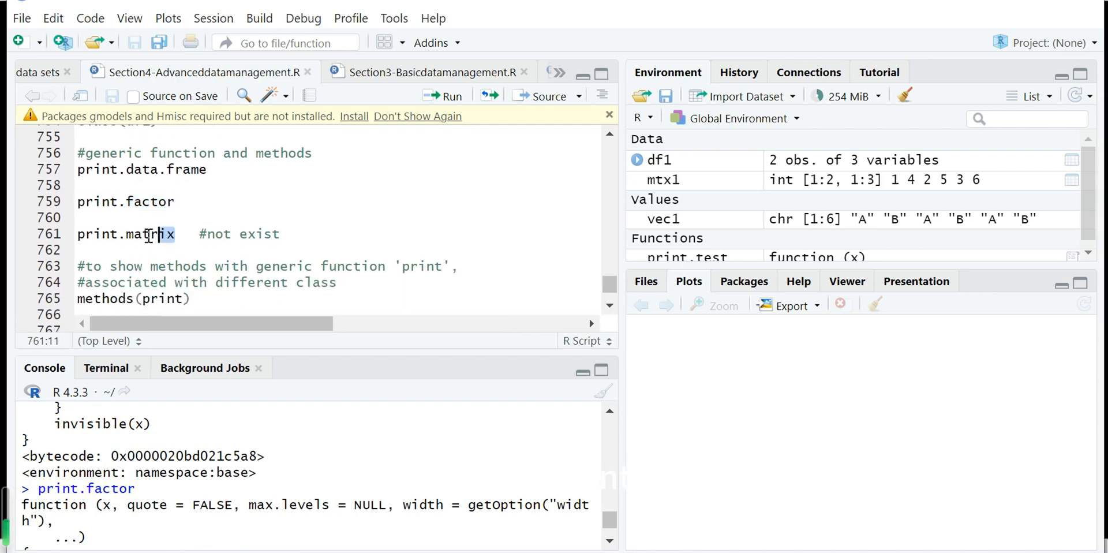
{"action": "left_click", "coordinate": [444, 96]}
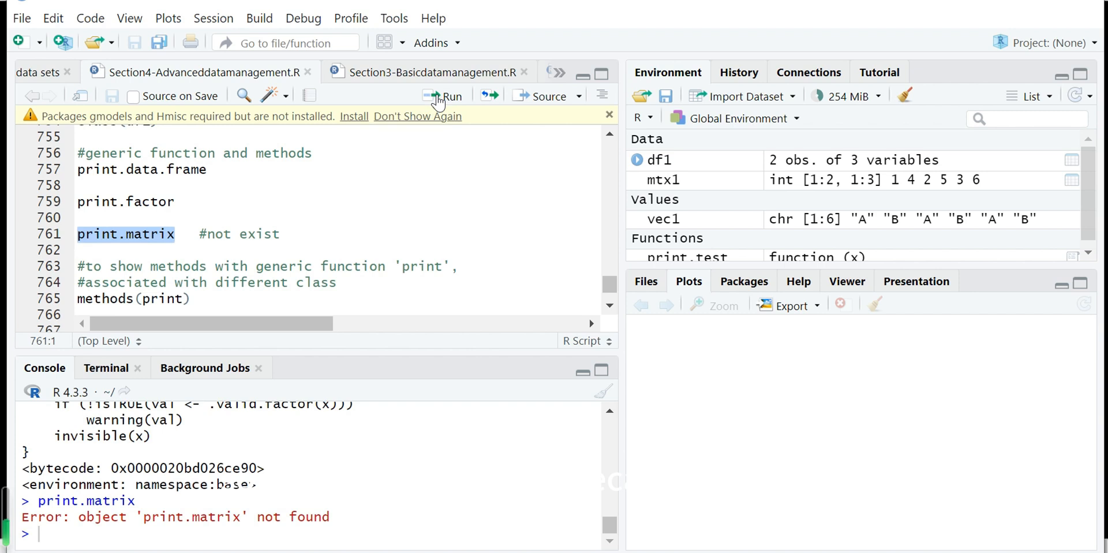
{"action": "mouse_move", "coordinate": [170, 313]}
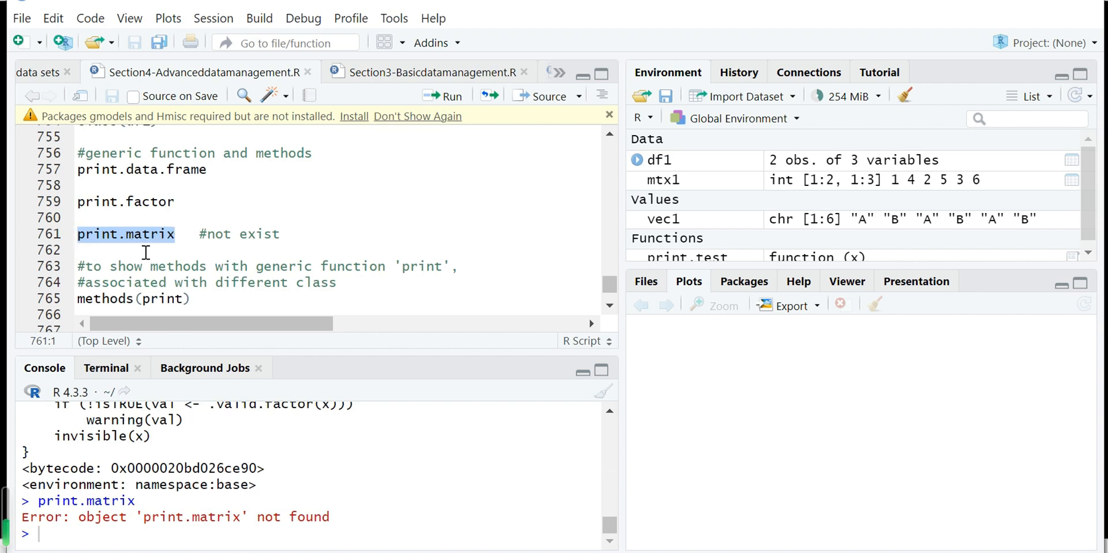
{"action": "left_click", "coordinate": [610, 306]}
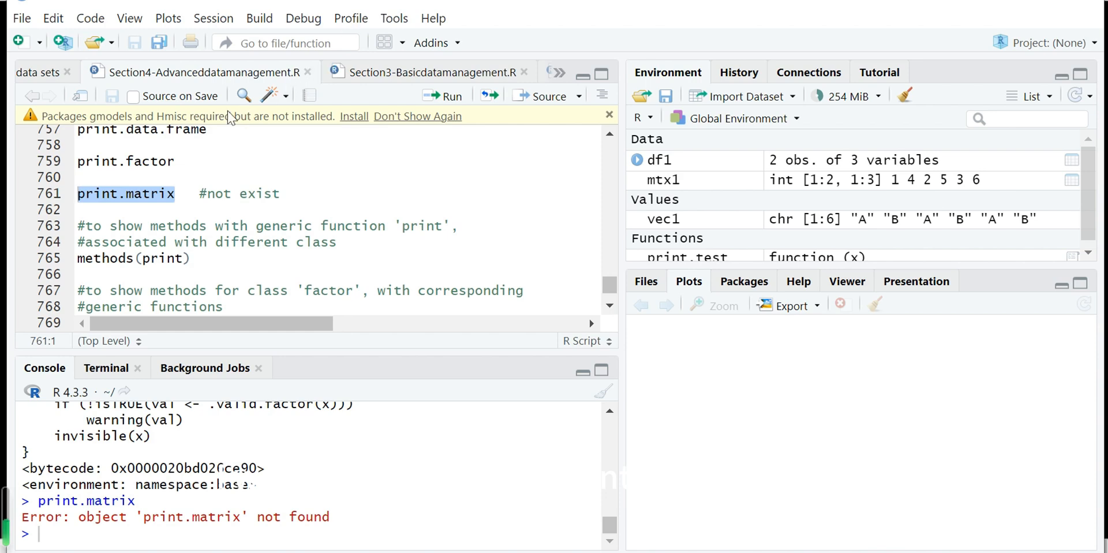
{"action": "mouse_move", "coordinate": [178, 134]}
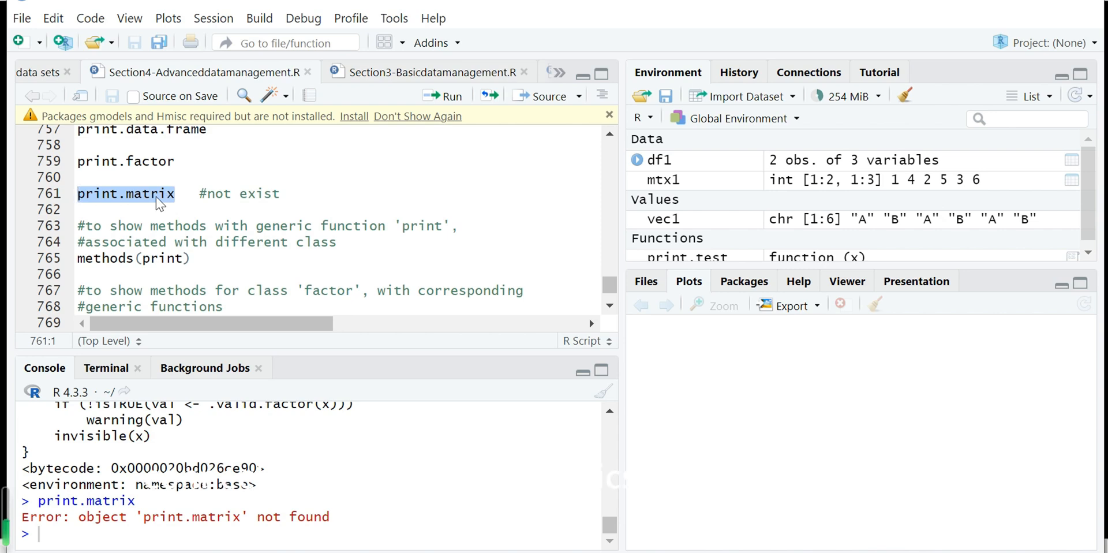
{"action": "mouse_move", "coordinate": [145, 205]}
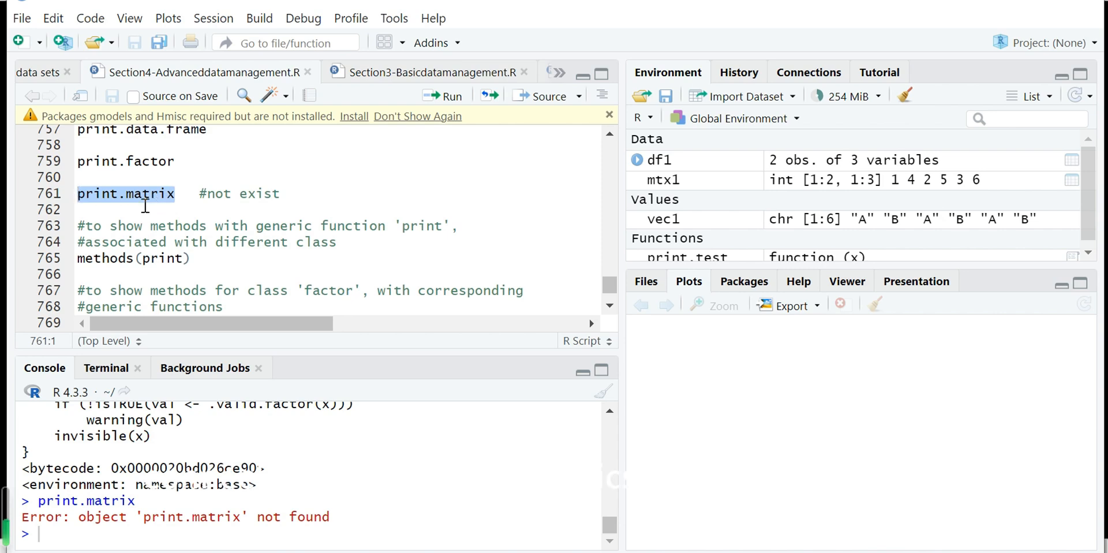
{"action": "mouse_move", "coordinate": [259, 315]}
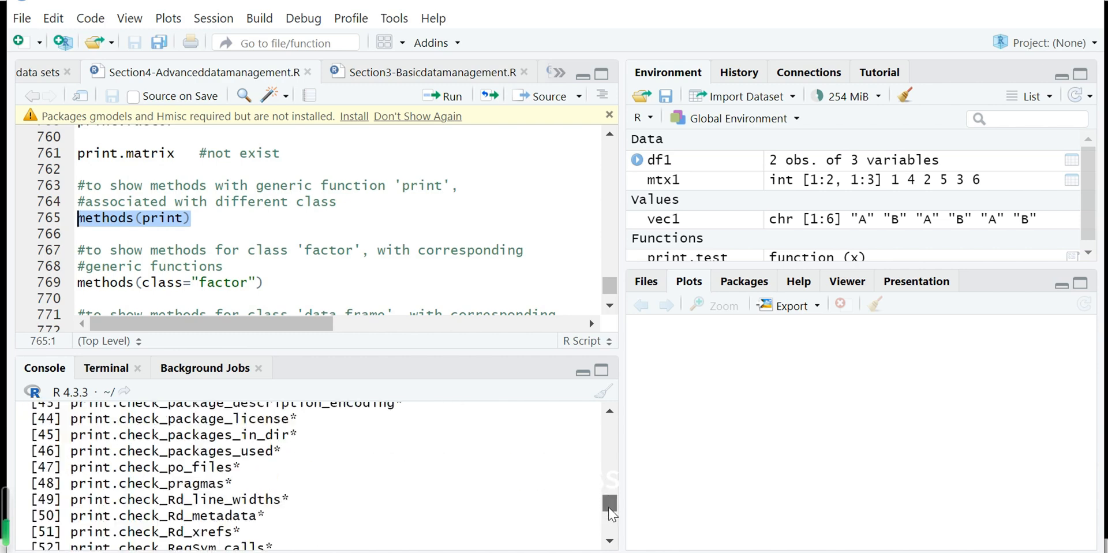
Scroll through the methods(print) output down to print.summary.table at entry 242
{"action": "scroll", "scroll_direction": "down", "scroll_amount": 3}
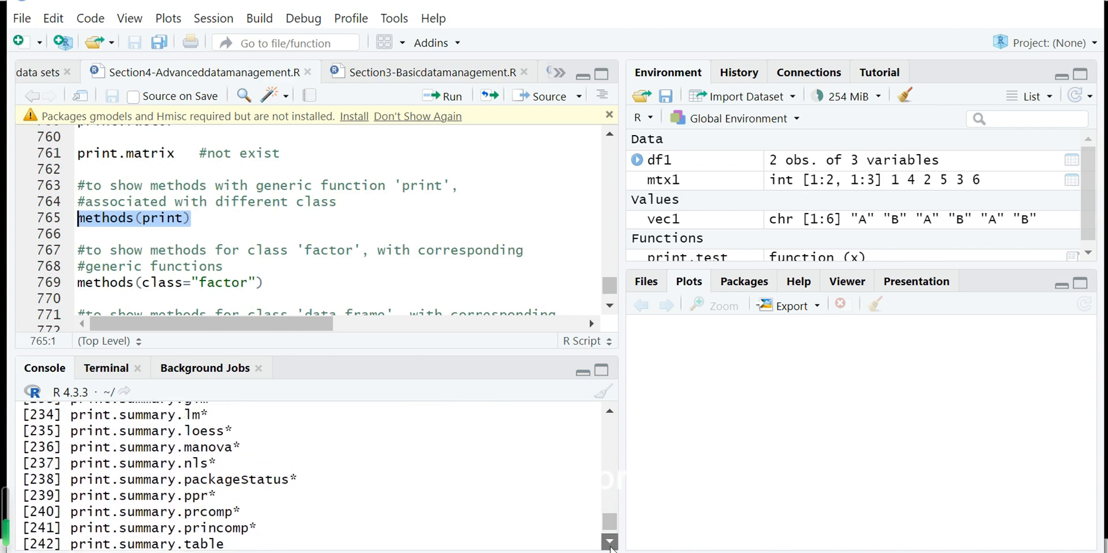
{"action": "scroll", "scroll_direction": "down", "scroll_amount": 3}
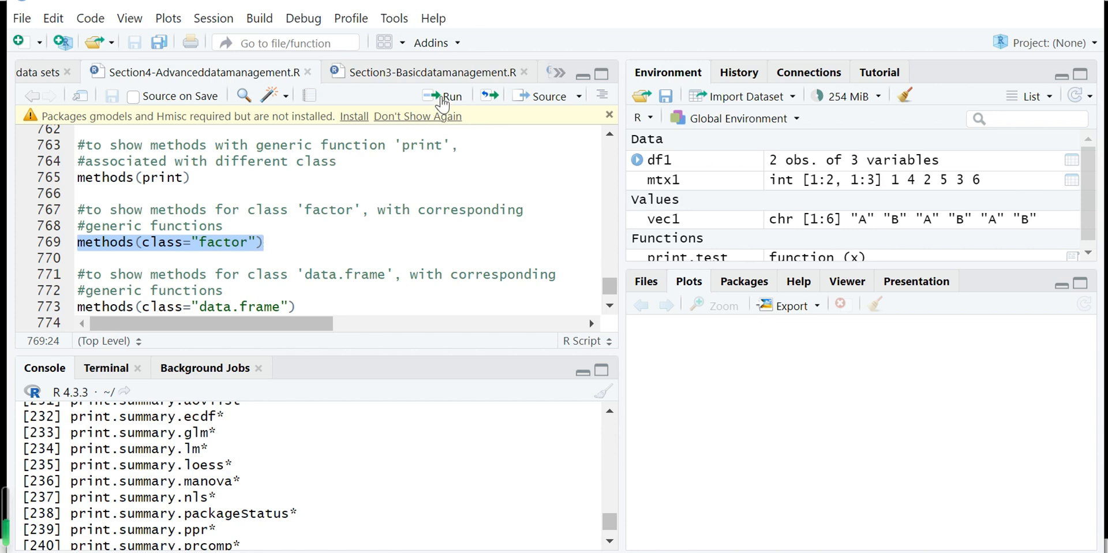
Run methods(class="factor") and scroll through the listed generic functions
{"action": "left_click", "coordinate": [451, 95]}
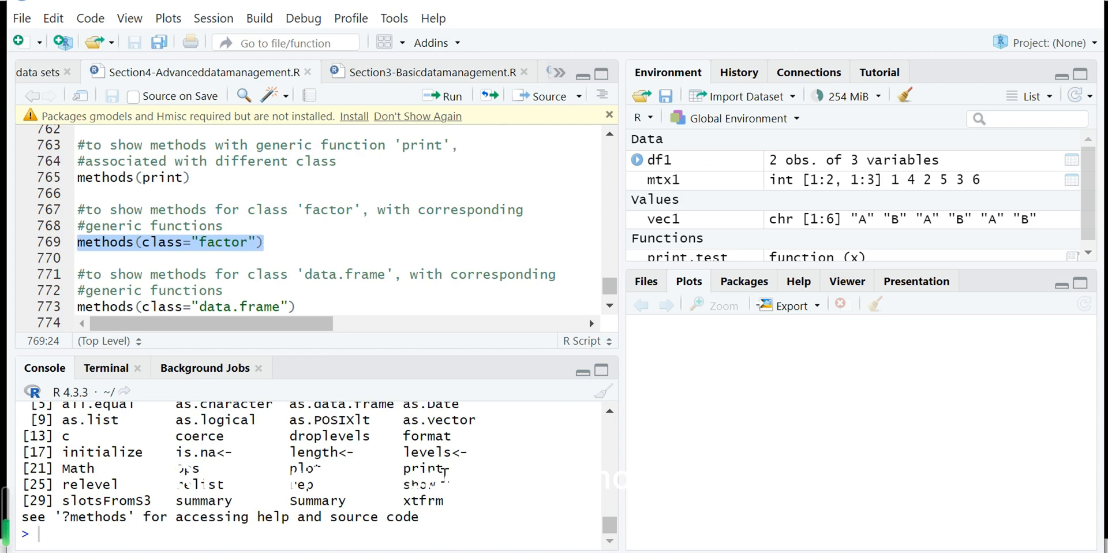
{"action": "mouse_move", "coordinate": [216, 275]}
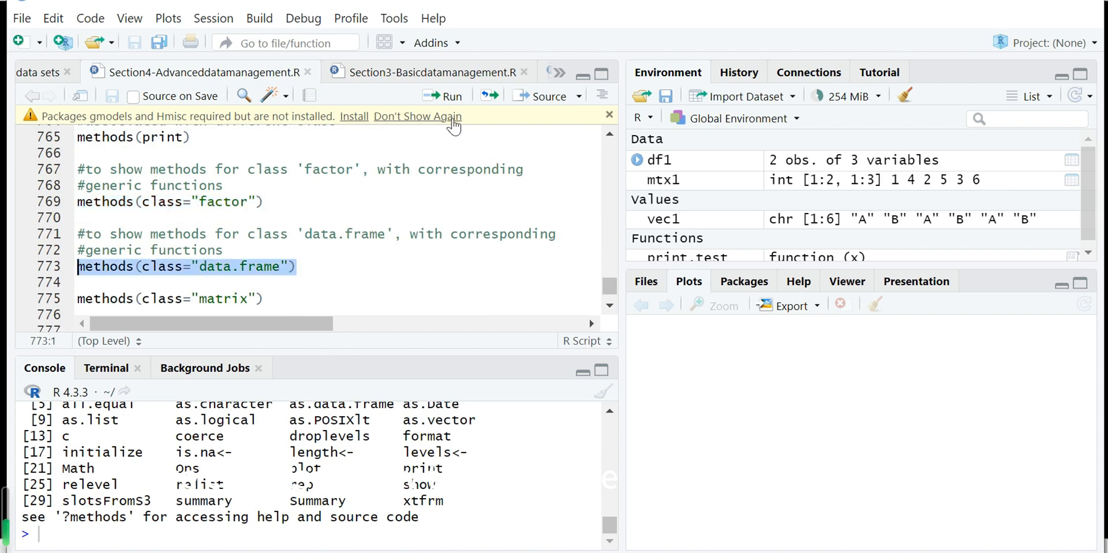
{"action": "scroll", "scroll_direction": "down", "scroll_amount": 3}
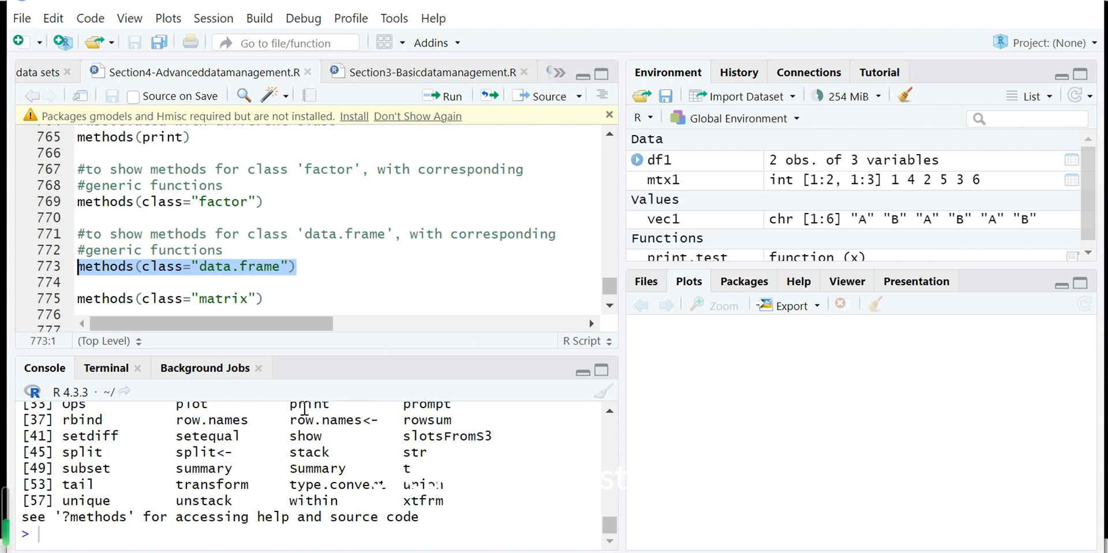
{"action": "scroll", "scroll_direction": "down", "scroll_amount": 3}
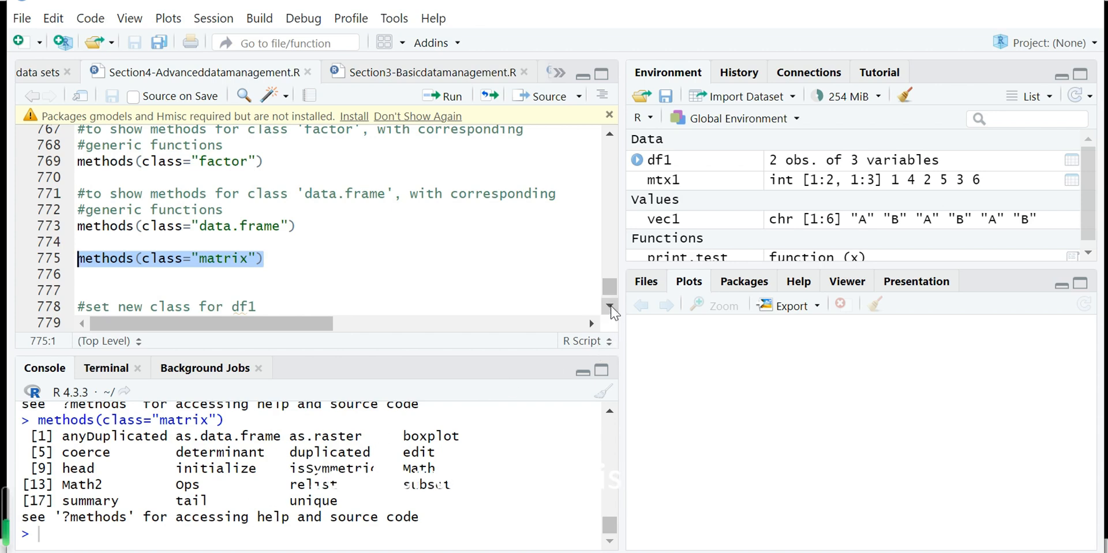
Run class(df1) <- 'test' and query class(df1) in the console to confirm it returns "test"
{"action": "scroll", "scroll_direction": "down", "scroll_amount": 3}
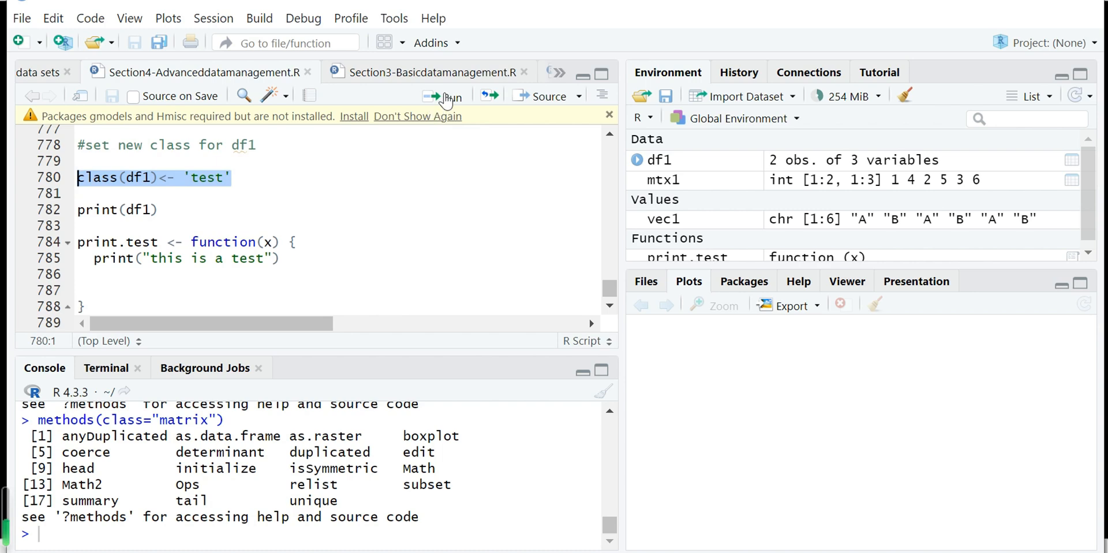
{"action": "left_click", "coordinate": [444, 96]}
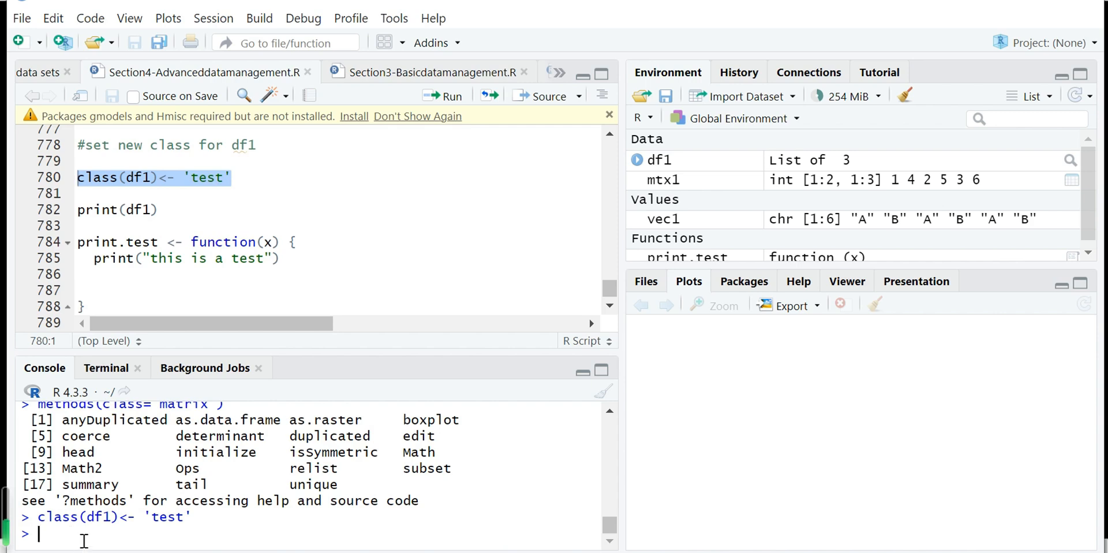
{"action": "type", "text": "cals"}
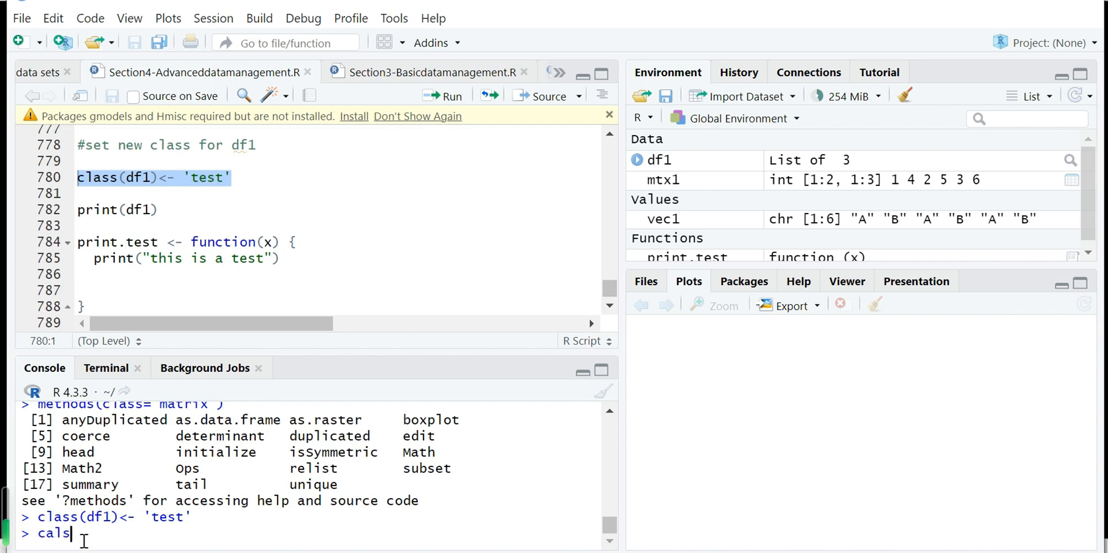
{"action": "type", "text": "class(df1"}
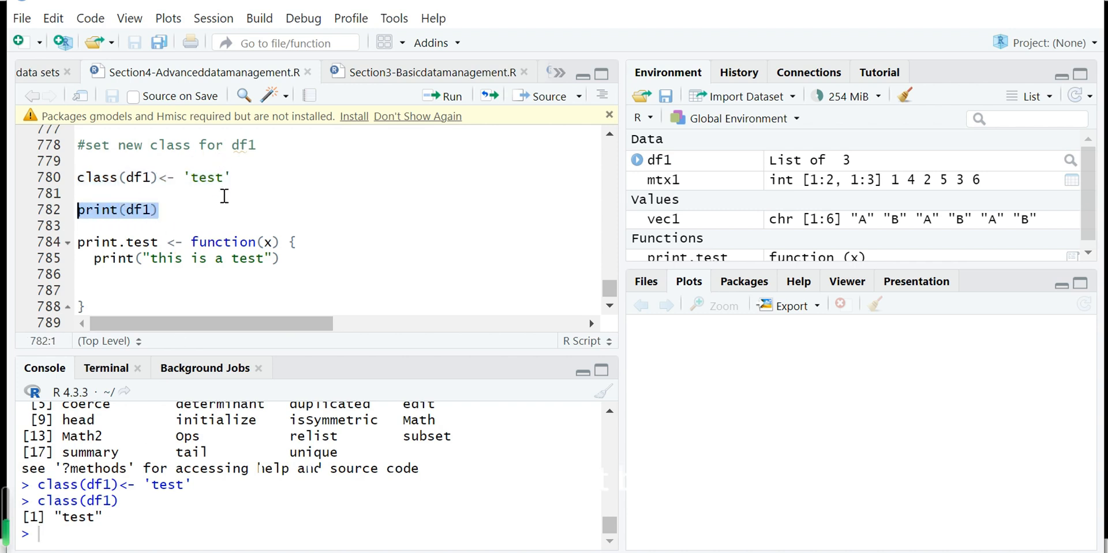
{"action": "mouse_move", "coordinate": [200, 220]}
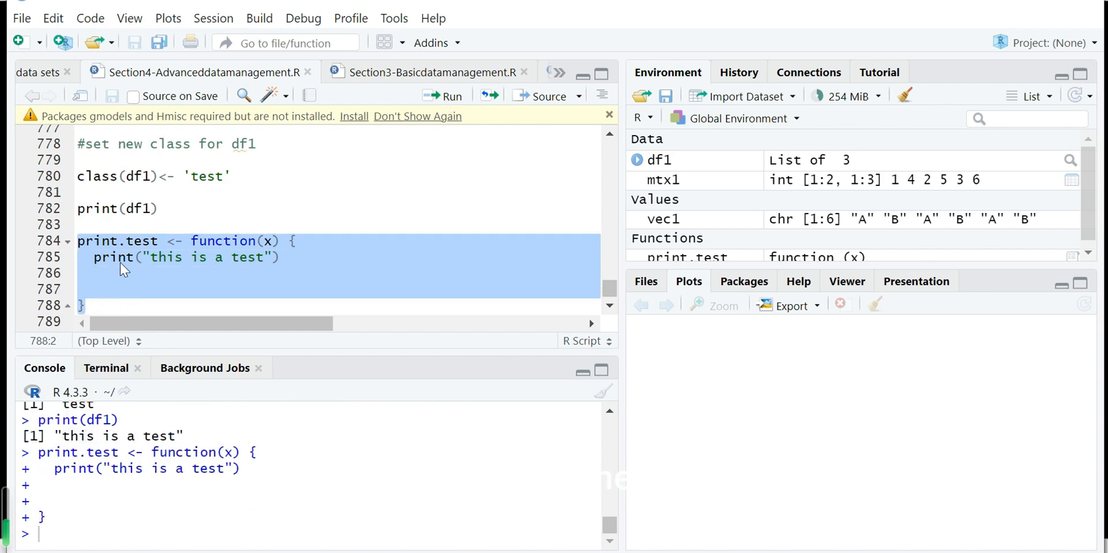
{"action": "mouse_move", "coordinate": [200, 252]}
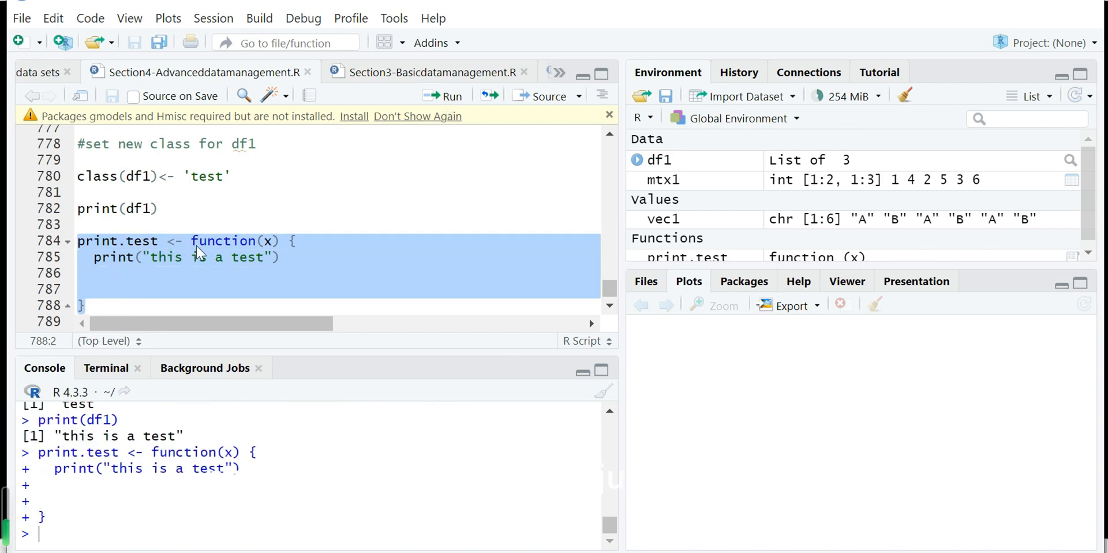
{"action": "mouse_move", "coordinate": [119, 278]}
{"action": "type", "text": "print(df1)"}
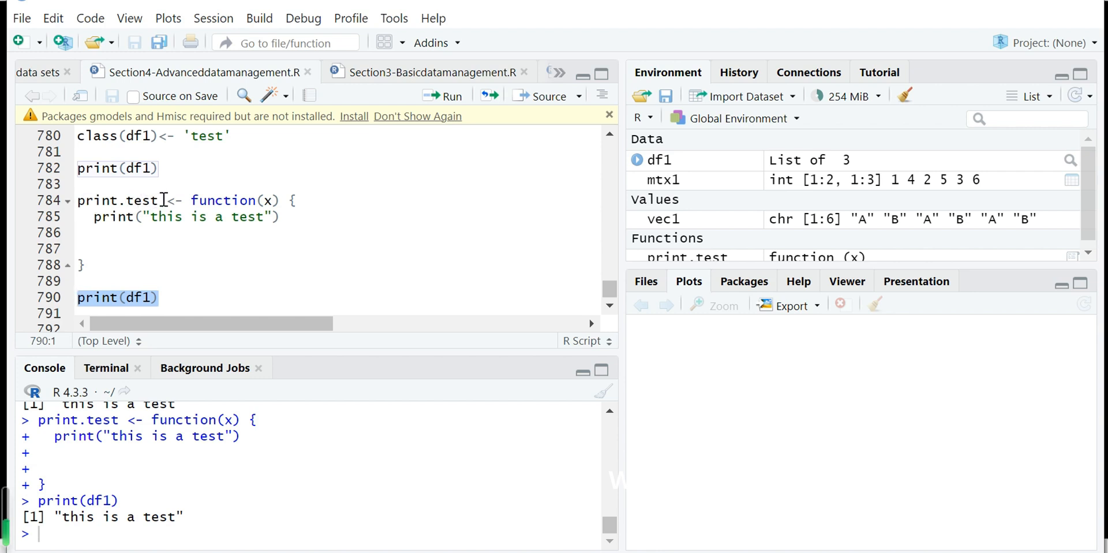
{"action": "mouse_move", "coordinate": [189, 279]}
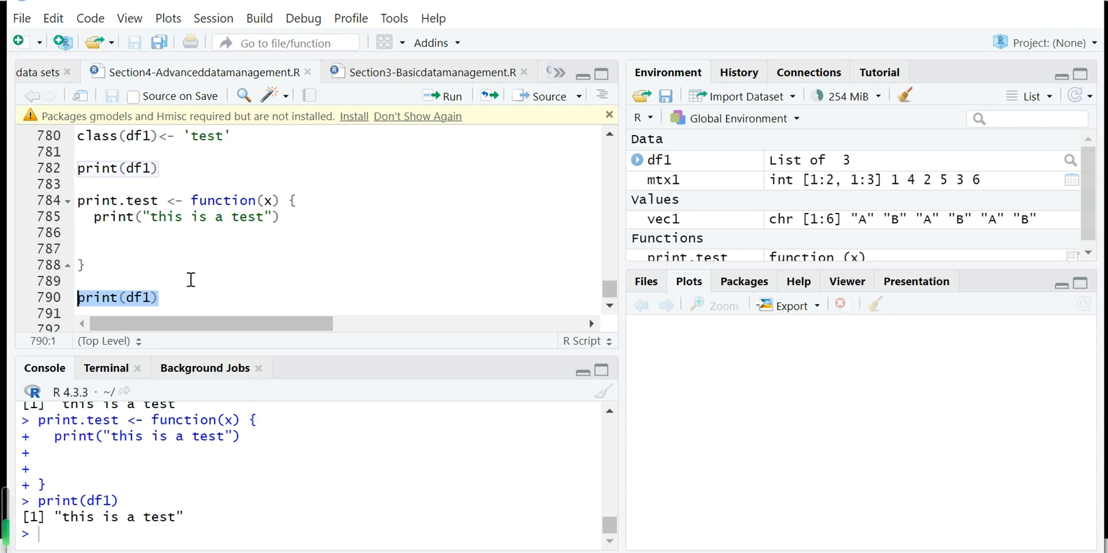
{"action": "mouse_move", "coordinate": [121, 260]}
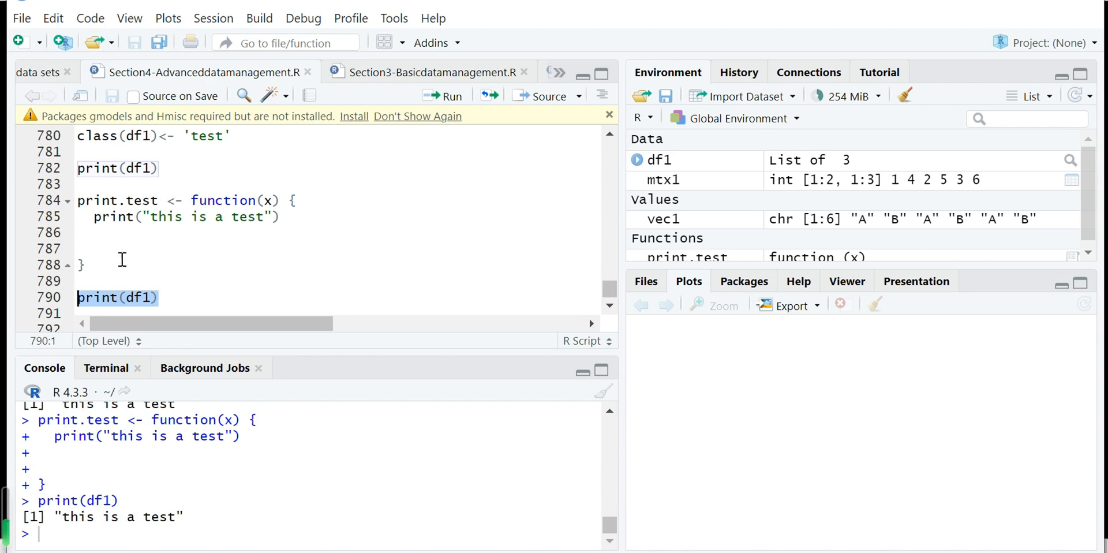
{"action": "mouse_move", "coordinate": [327, 255]}
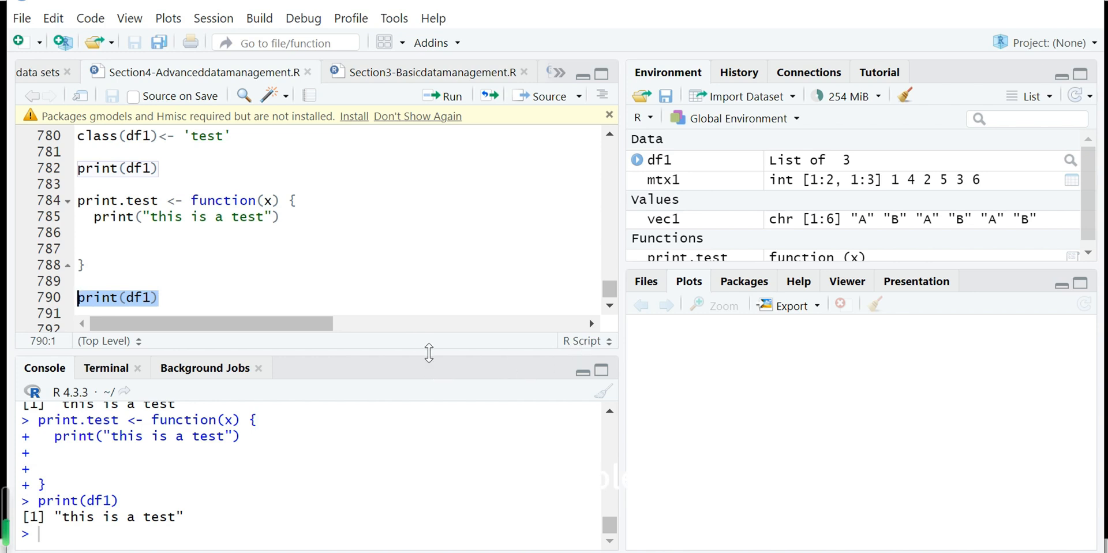
{"action": "mouse_move", "coordinate": [431, 362]}
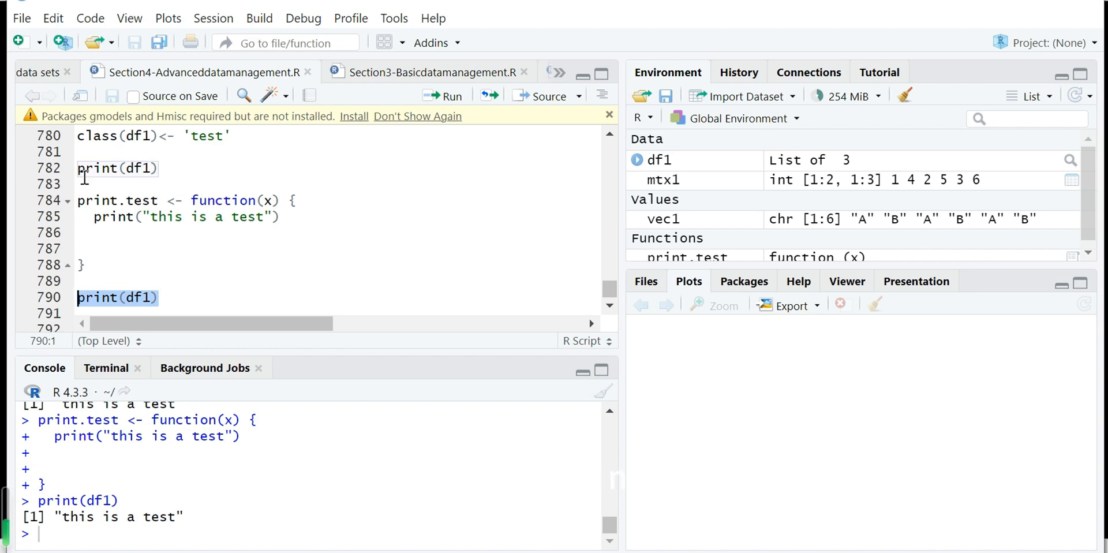
{"action": "mouse_move", "coordinate": [102, 216]}
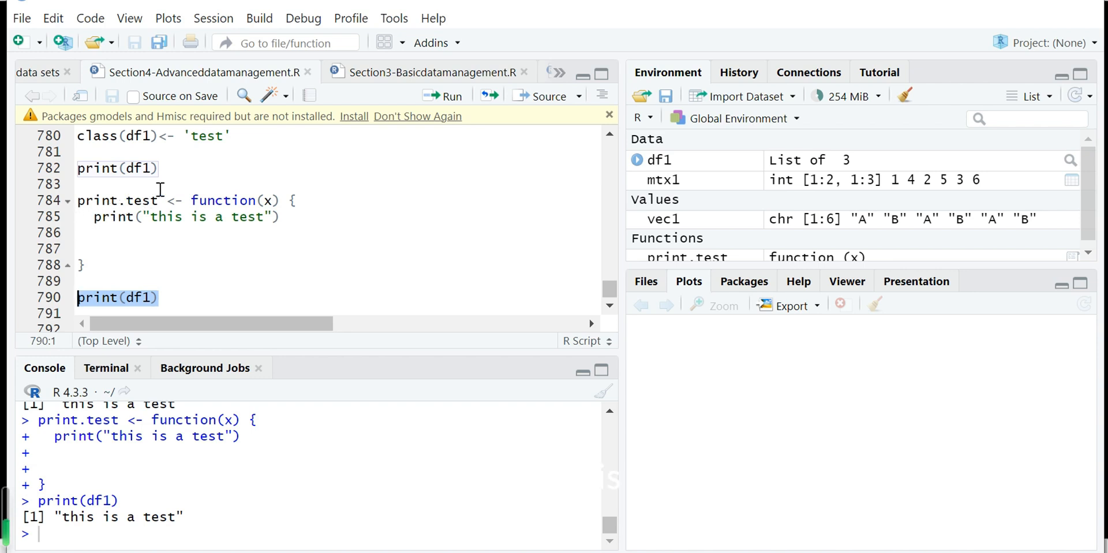
{"action": "mouse_move", "coordinate": [188, 268]}
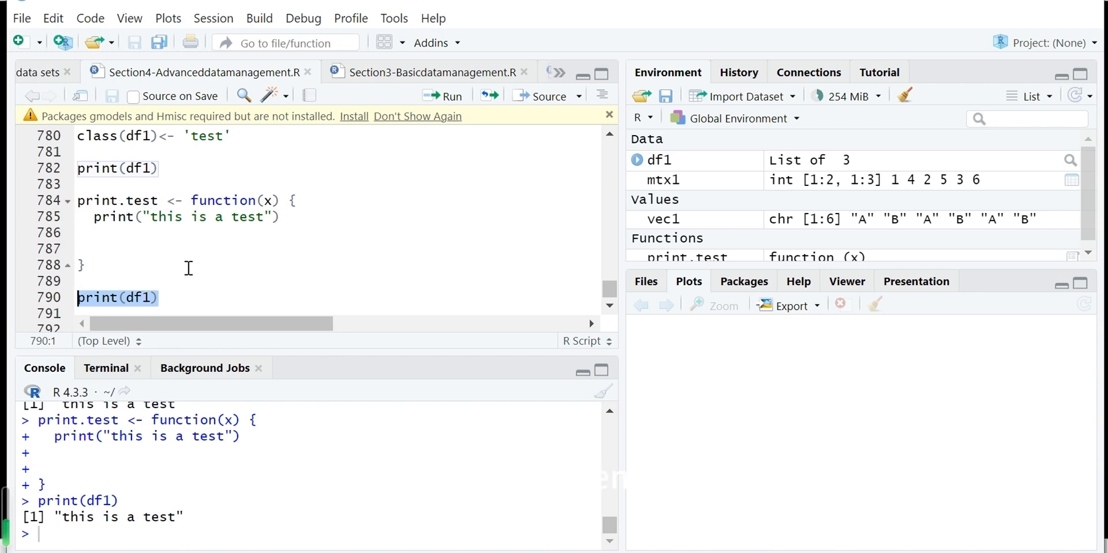